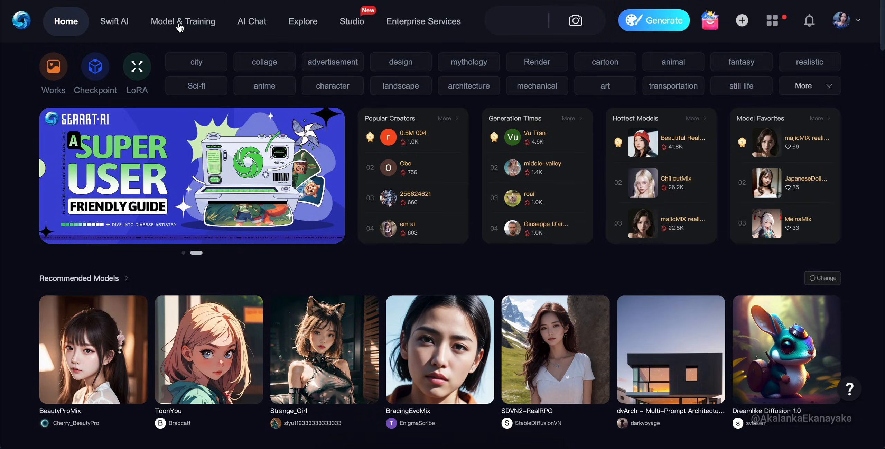
# Step: Create a dataset named 'Selena' in the realistic character category under Model & Training
pyautogui.click(182, 21)
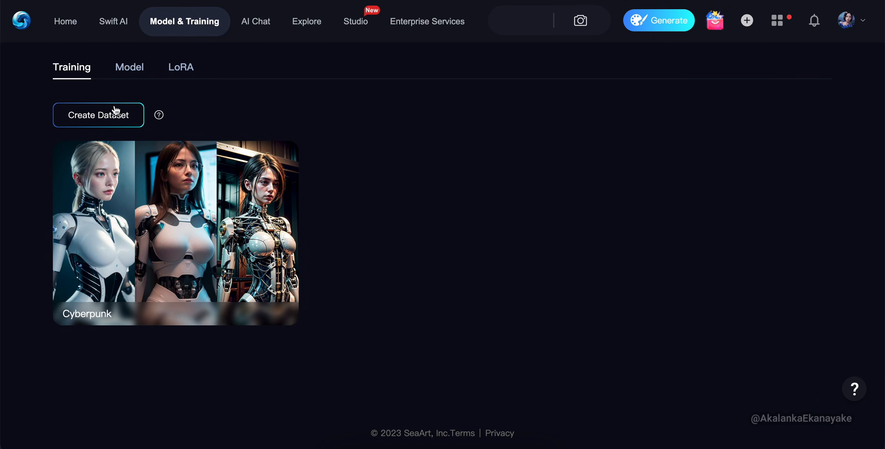
pyautogui.click(99, 114)
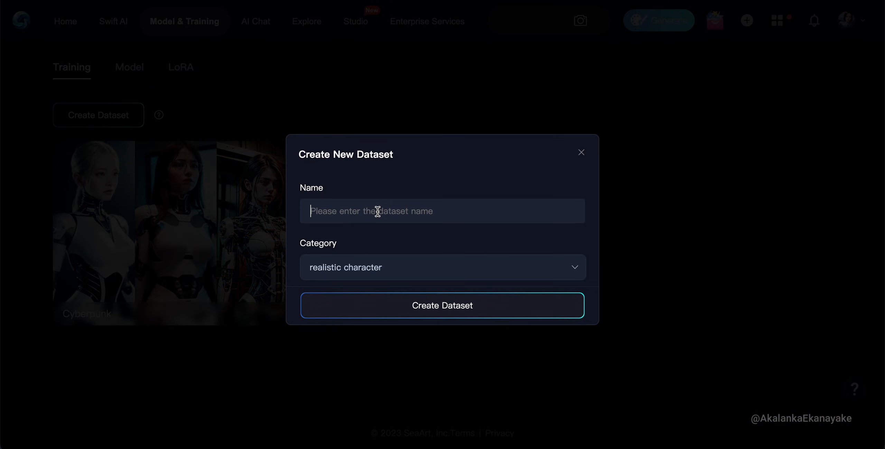
pyautogui.write('Selena')
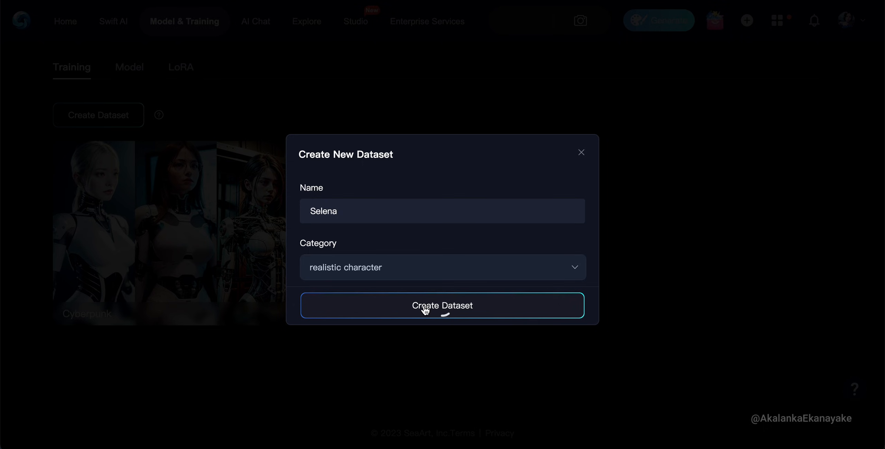
pyautogui.click(442, 305)
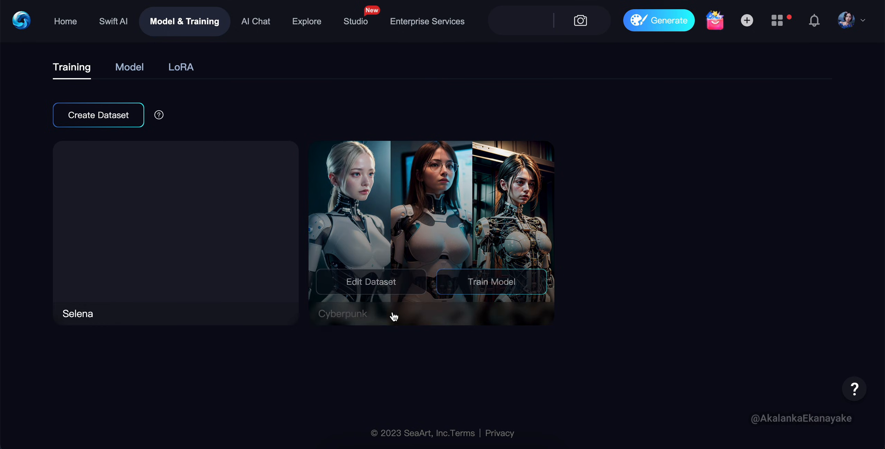
# Step: Open the Selena dataset card for editing
pyautogui.click(371, 282)
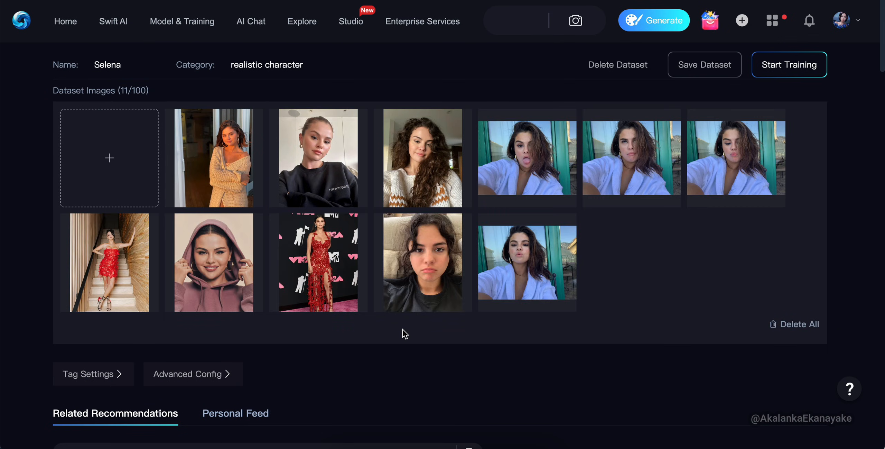
pyautogui.moveTo(79, 376)
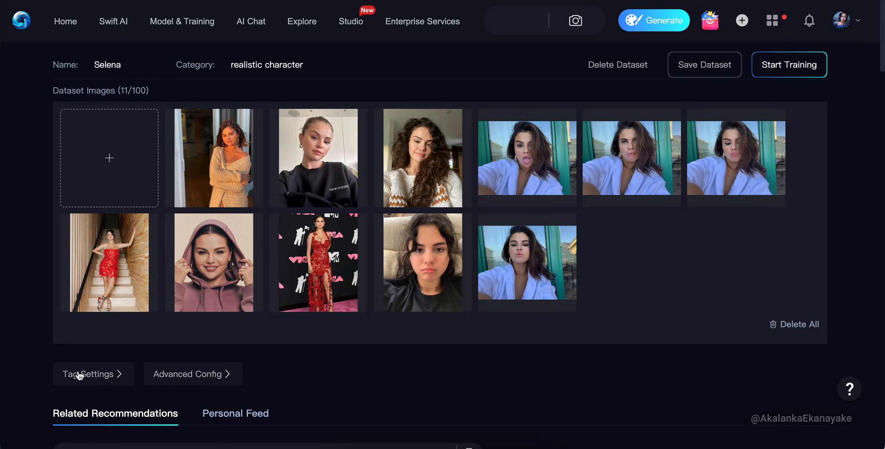
# Step: Add the tag 'selena' to all 11 dataset images and save the tag settings
pyautogui.click(88, 374)
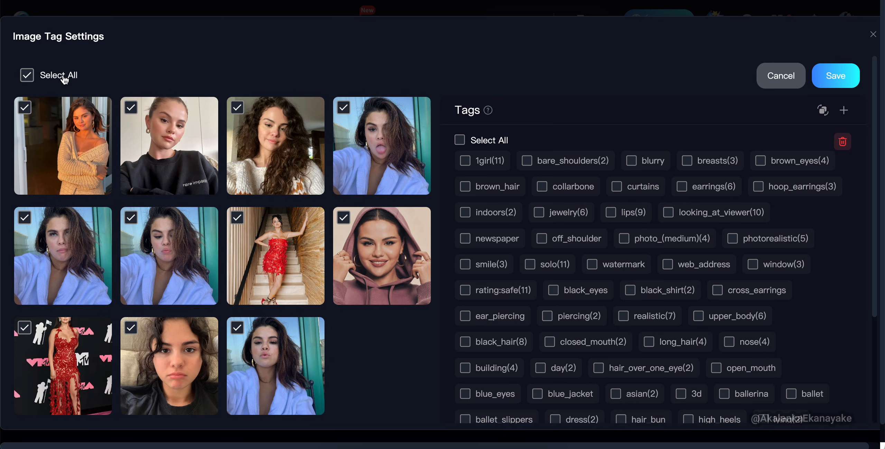
pyautogui.moveTo(566, 167)
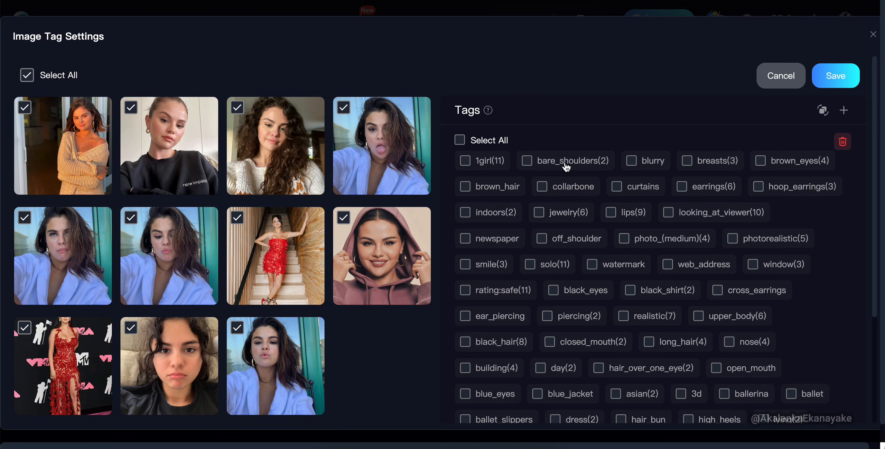
pyautogui.scroll(-3)
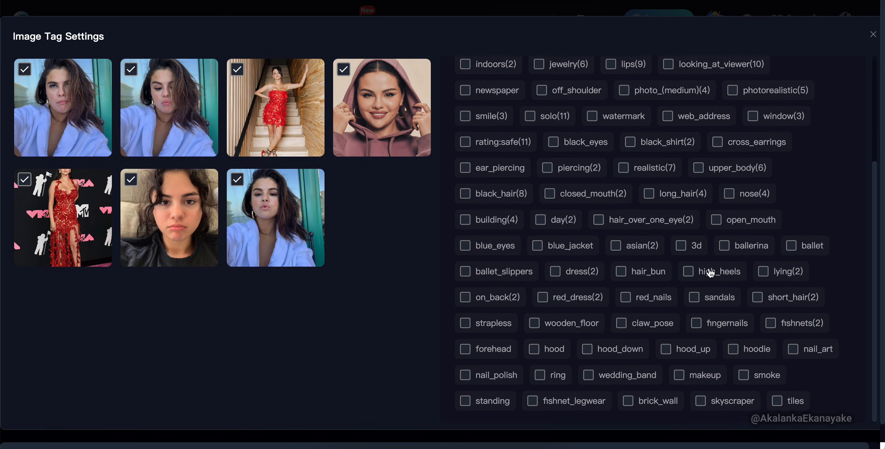
pyautogui.click(845, 110)
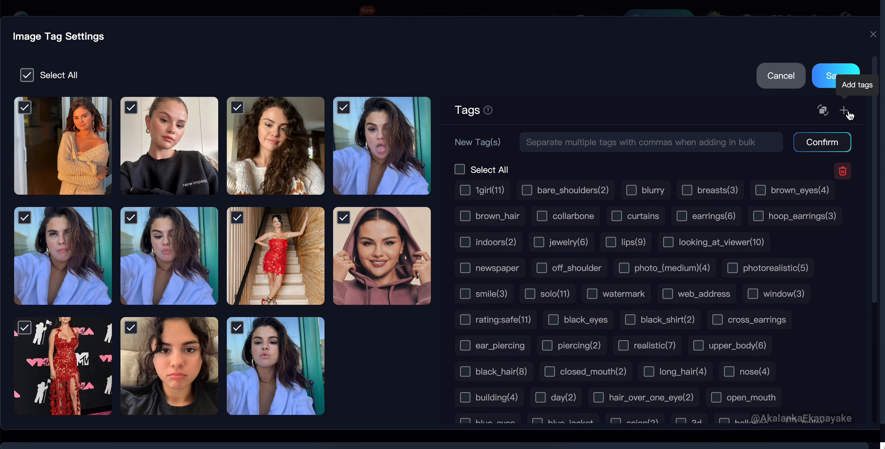
pyautogui.write('s')
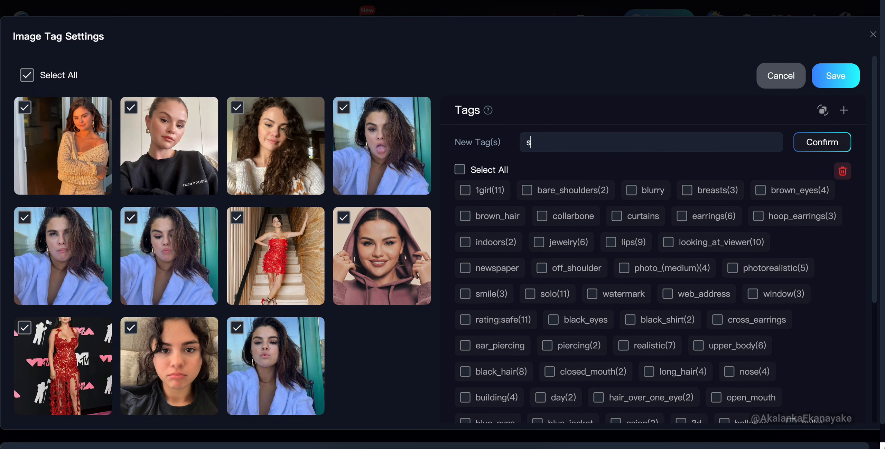
pyautogui.write('elena')
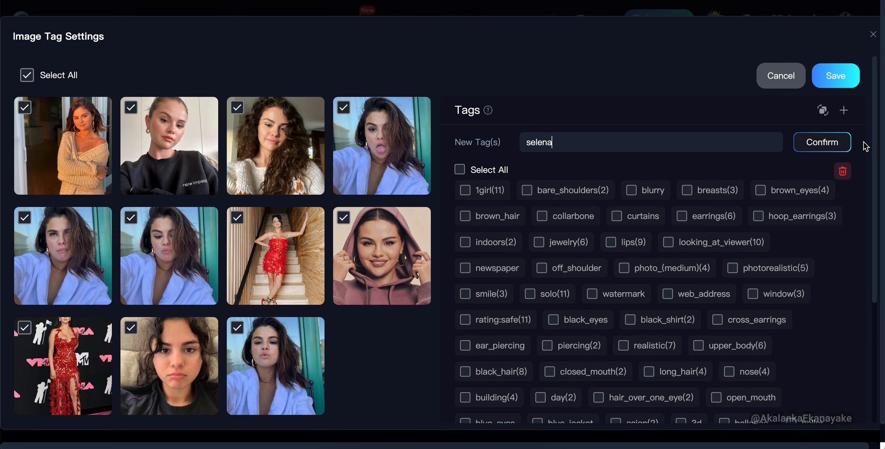
pyautogui.moveTo(822, 142)
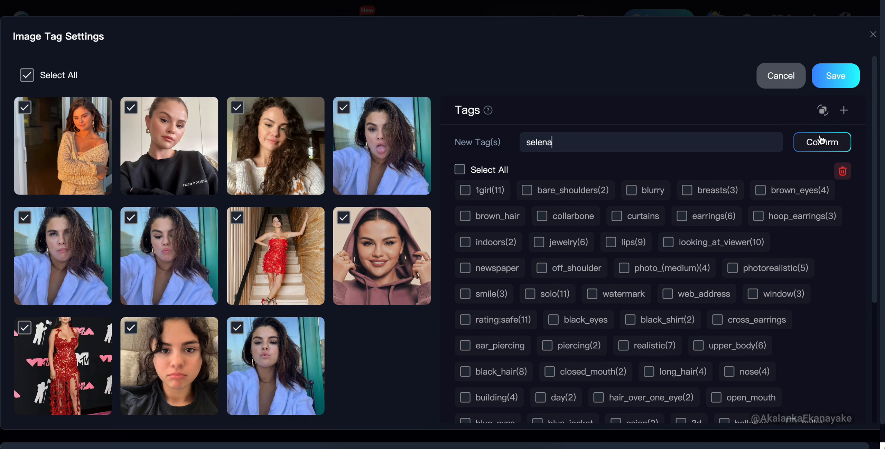
pyautogui.click(822, 142)
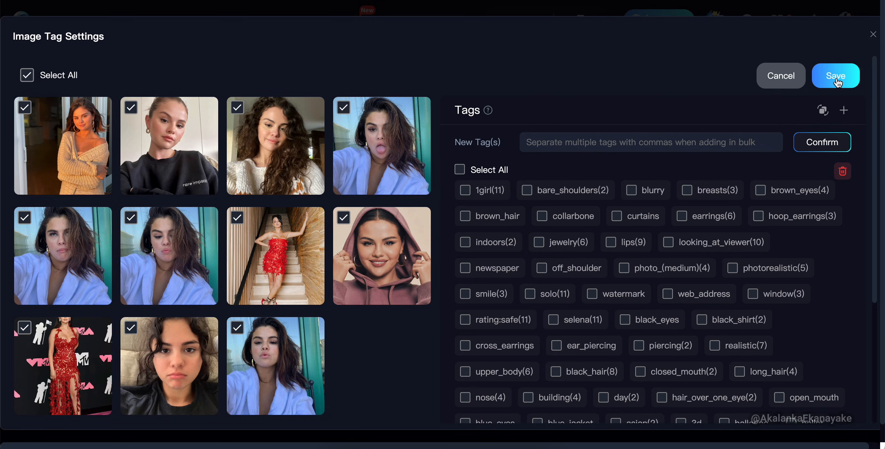
pyautogui.click(835, 75)
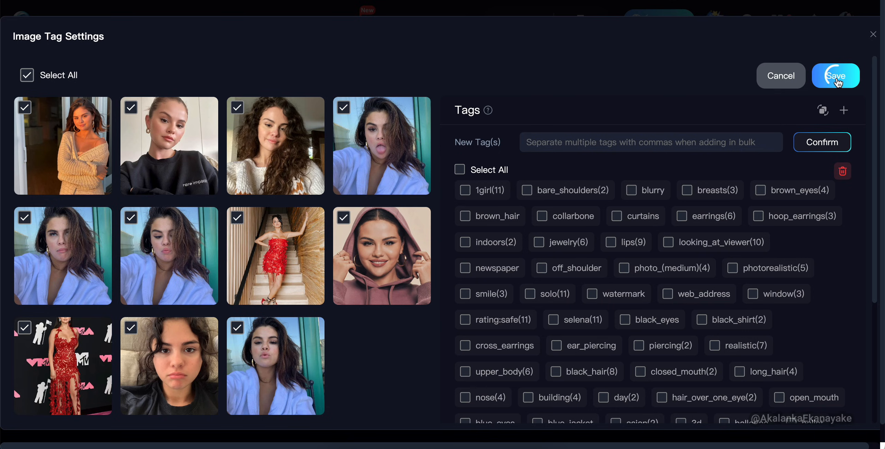
pyautogui.click(835, 75)
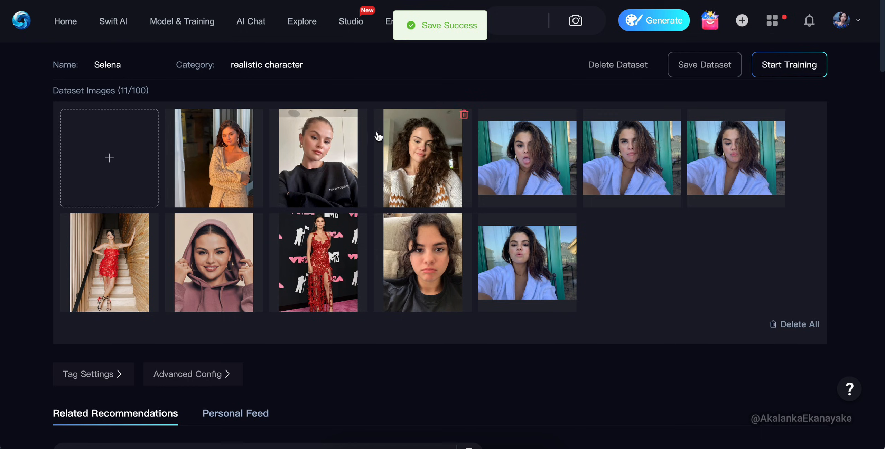
pyautogui.moveTo(153, 156)
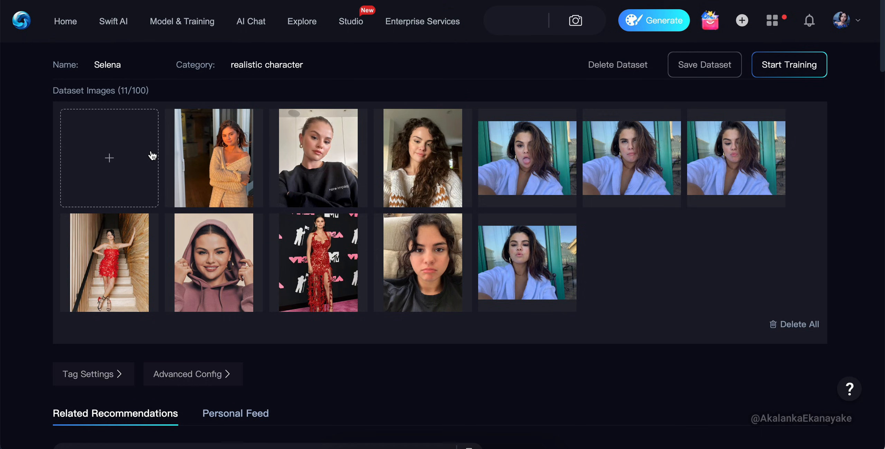
pyautogui.click(189, 374)
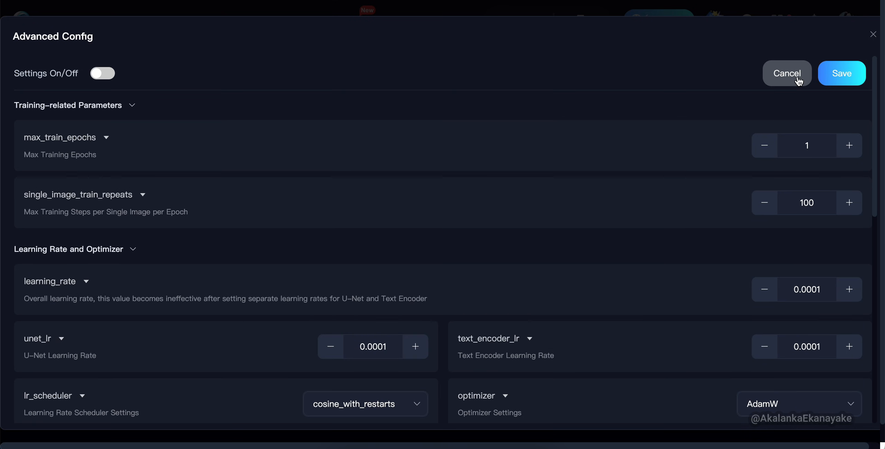
pyautogui.click(786, 73)
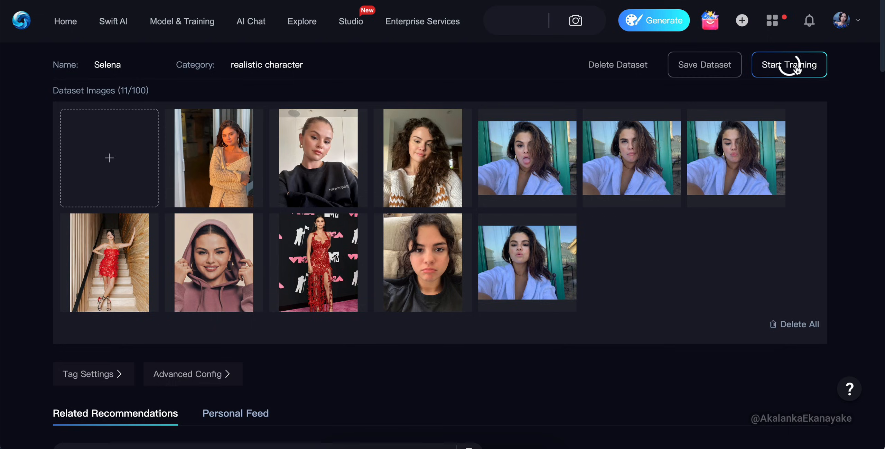
# Step: Train the Selena LoRA using majicMIX realistic as the base model
pyautogui.click(789, 65)
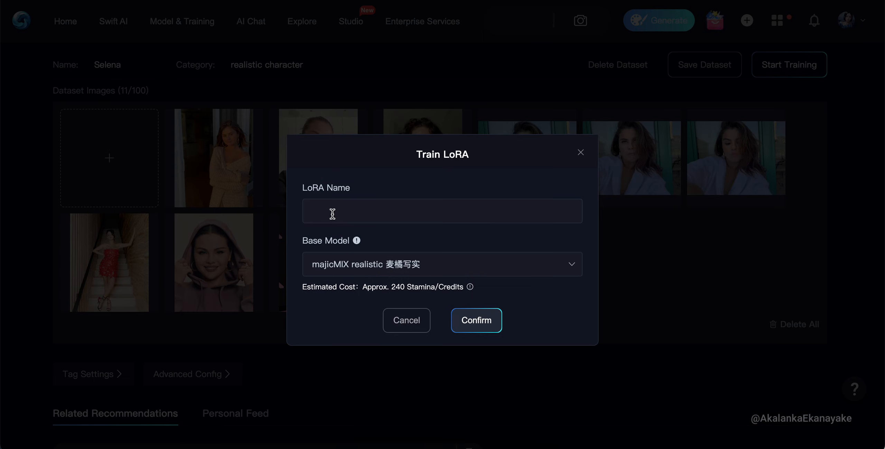
pyautogui.write('Selena')
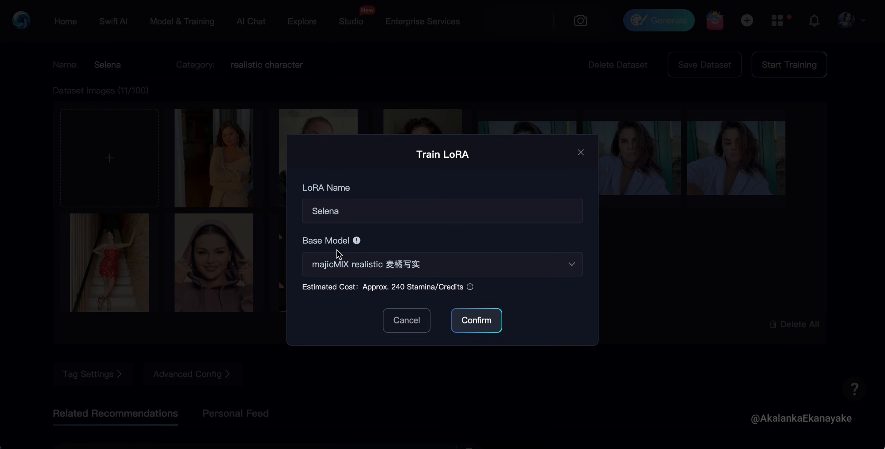
pyautogui.click(442, 263)
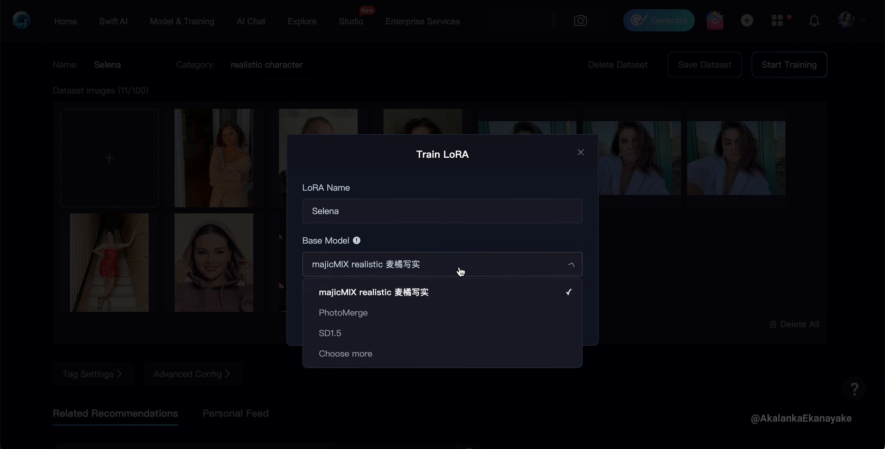
pyautogui.moveTo(339, 292)
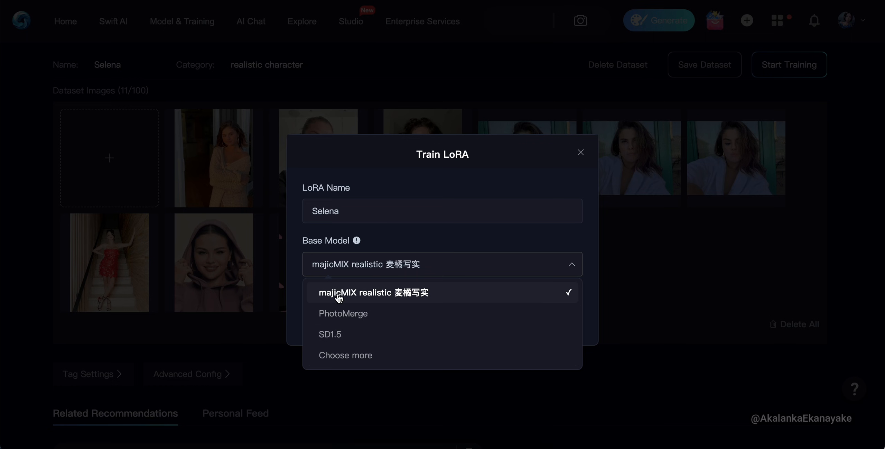
pyautogui.click(345, 354)
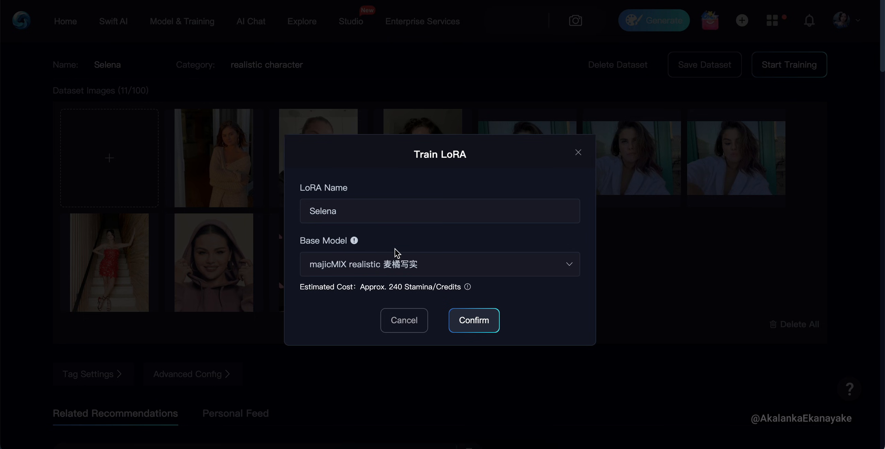
pyautogui.moveTo(484, 324)
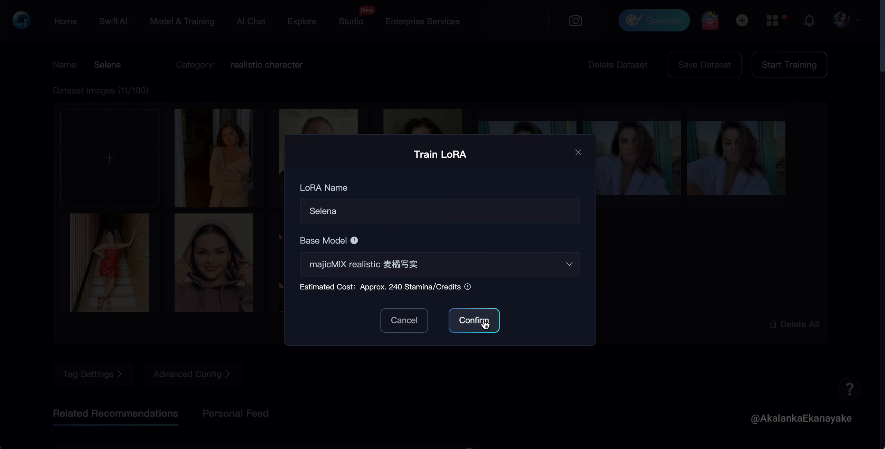
pyautogui.click(473, 320)
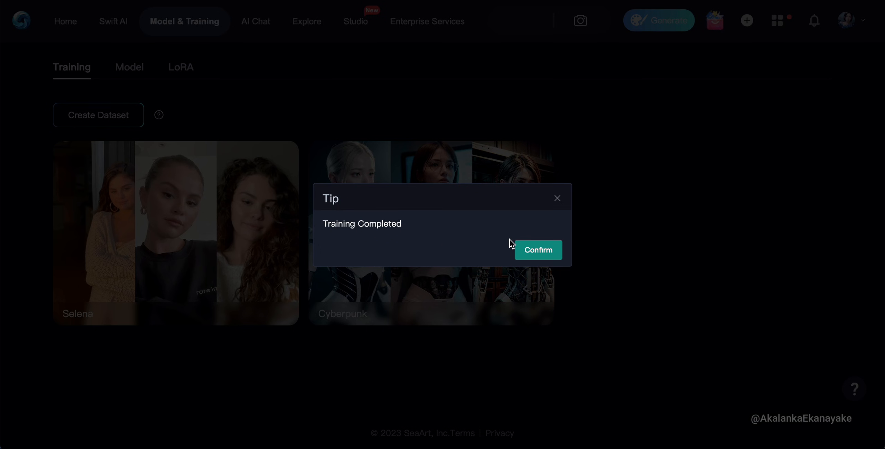
# Step: Dismiss the Training Completed tip and open the Selena card in the LoRA list
pyautogui.click(538, 249)
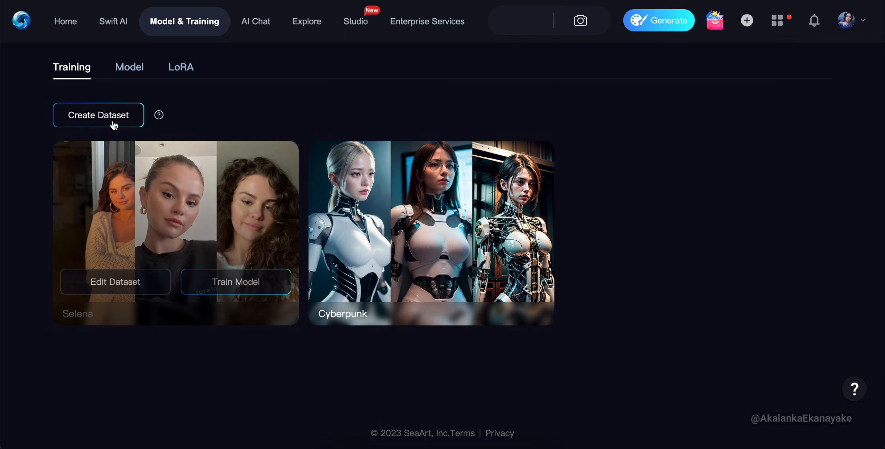
pyautogui.click(180, 67)
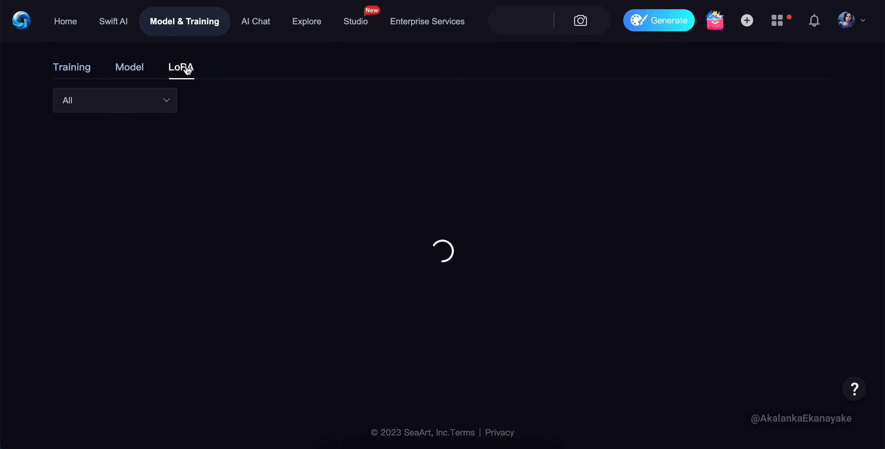
pyautogui.click(181, 67)
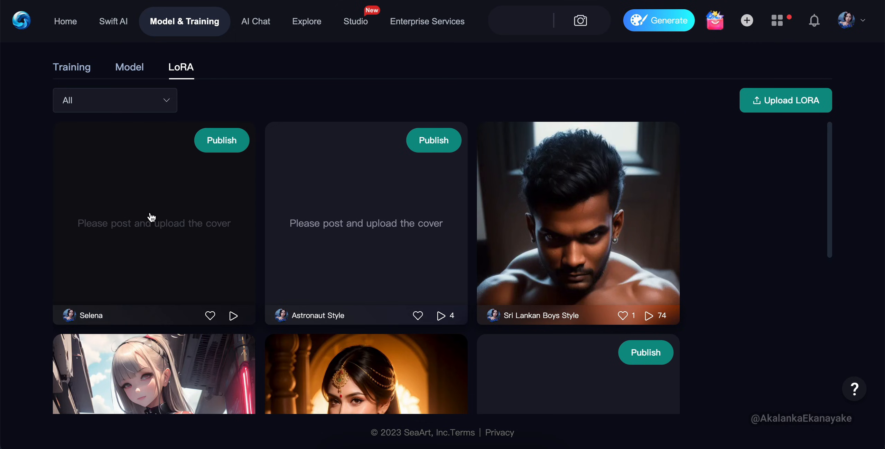
pyautogui.click(153, 223)
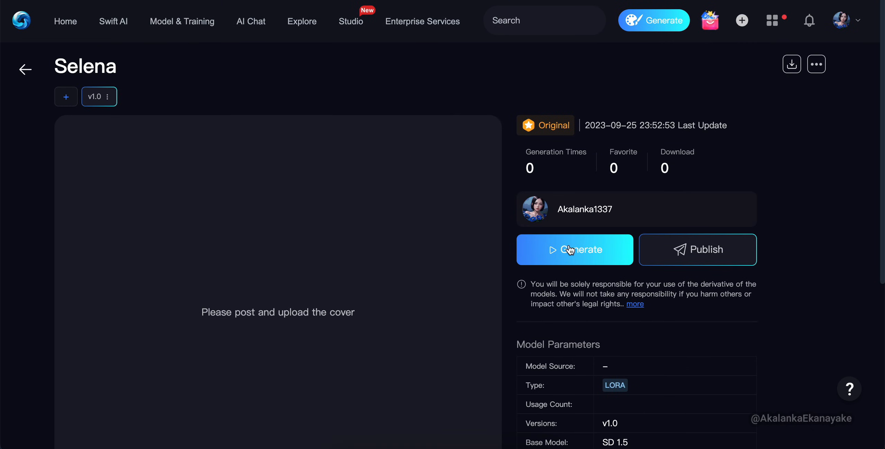
# Step: Generate images from the Selena page with the white-dress flower-field prompt
pyautogui.click(574, 249)
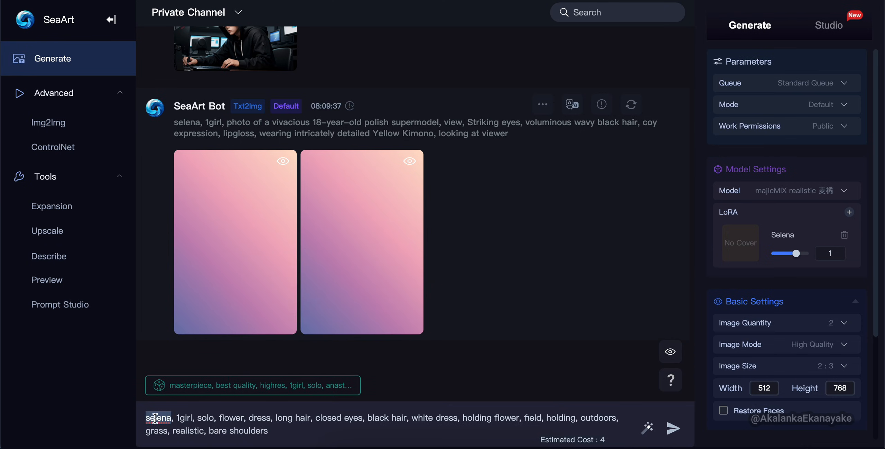
pyautogui.moveTo(465, 417)
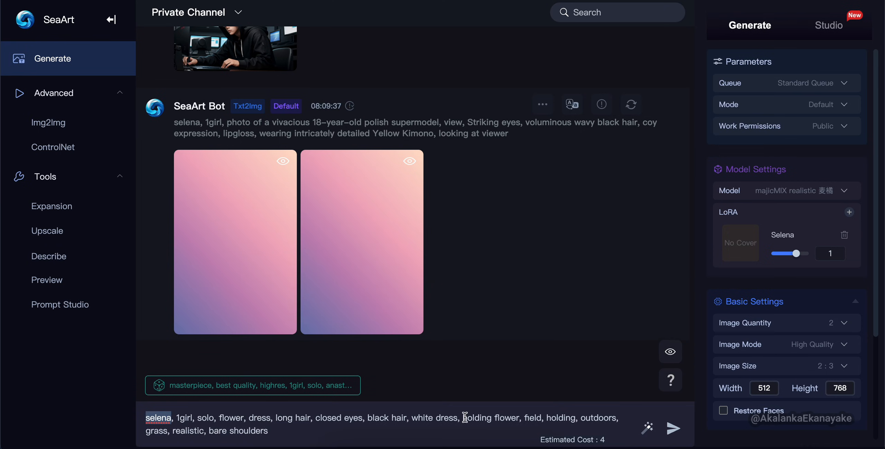
pyautogui.click(673, 427)
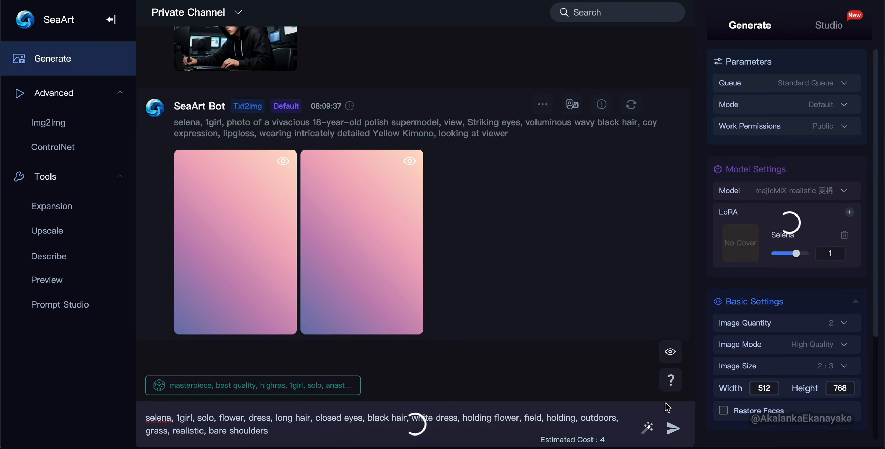
pyautogui.click(672, 427)
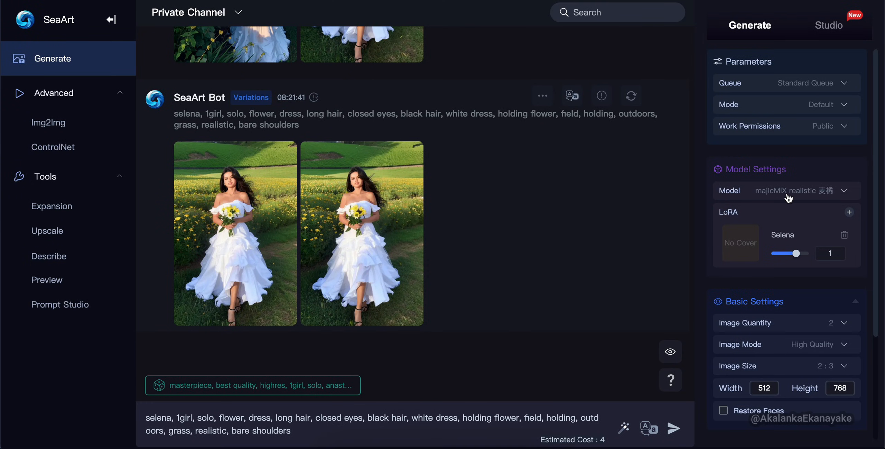
# Step: Regenerate with DreamShaper as base model and view the daisy-dress image full size
pyautogui.click(787, 190)
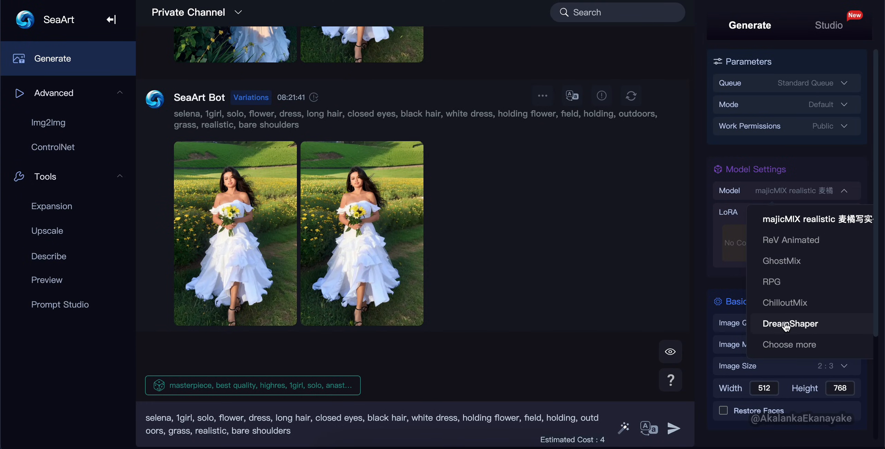
pyautogui.click(790, 323)
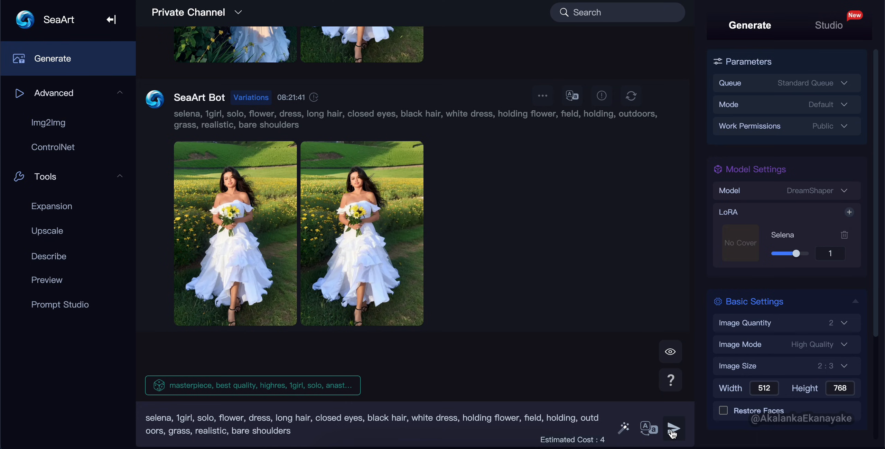
pyautogui.click(674, 427)
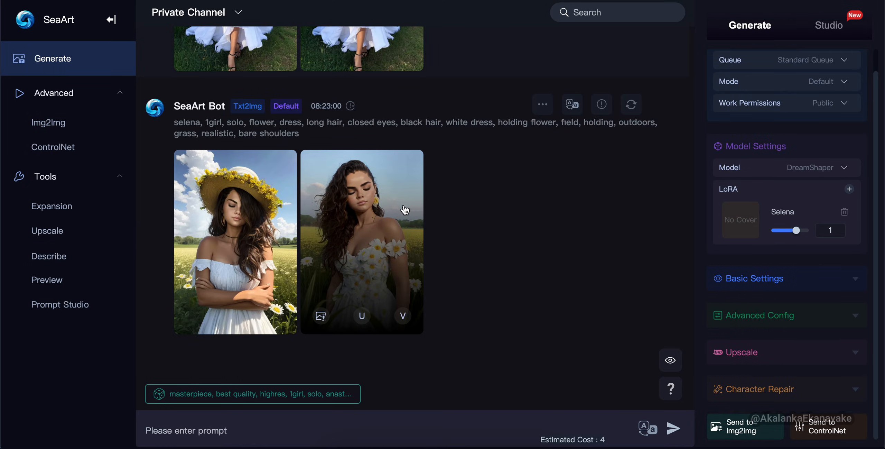
pyautogui.click(362, 242)
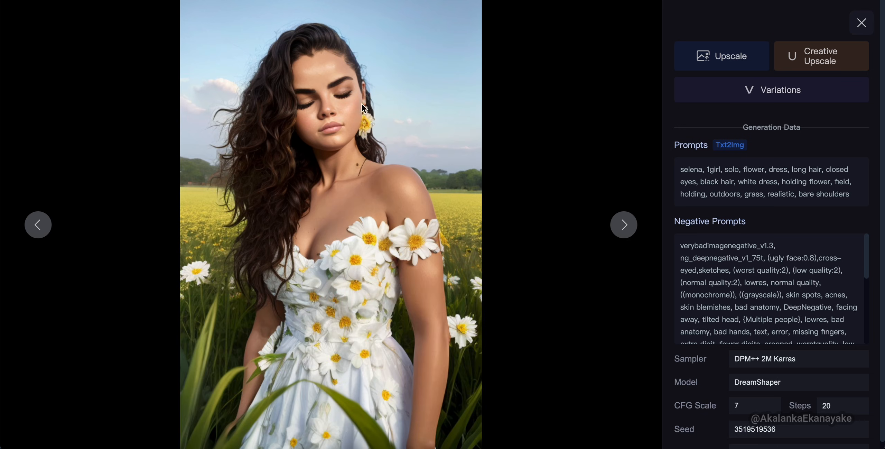
# Step: Show the straw-hat DreamShaper image and scroll through its Negative Prompts details
pyautogui.click(861, 22)
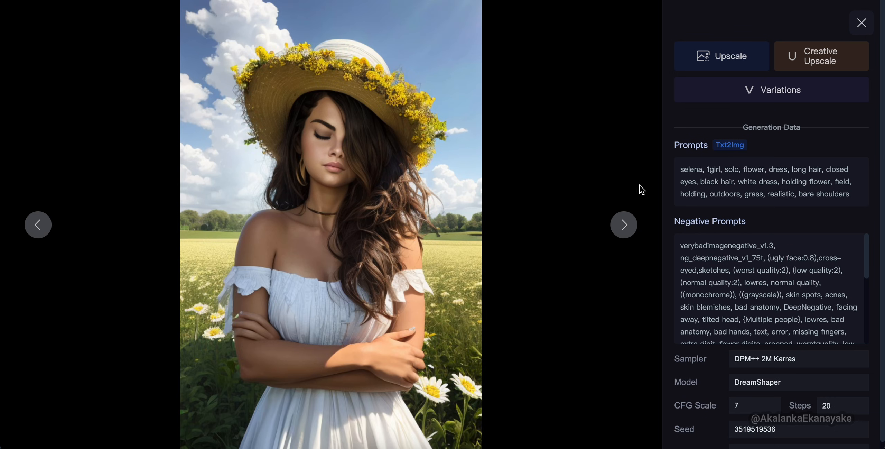
pyautogui.scroll(-3)
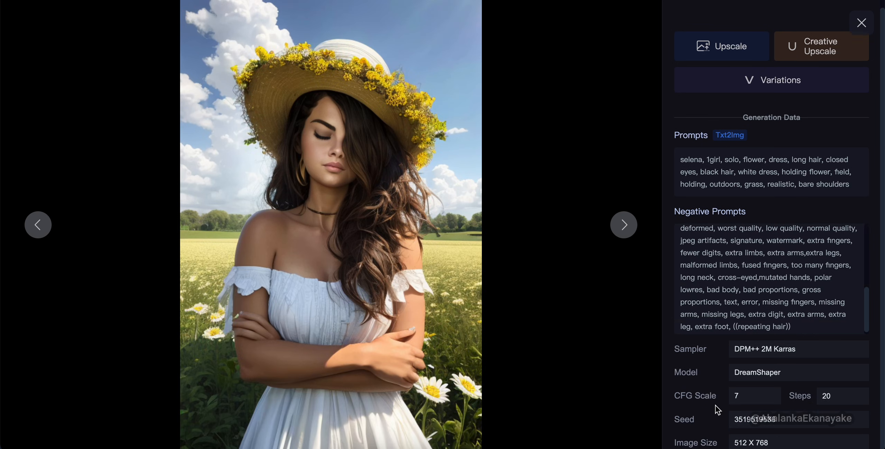